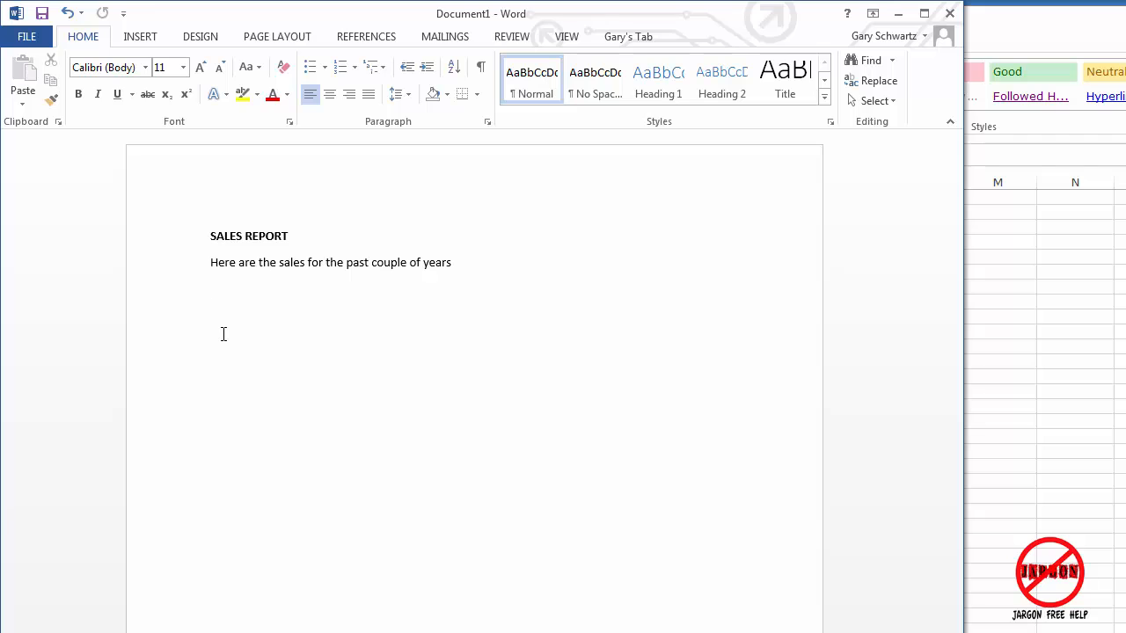
- Copy the selected A1:E27 sales table of dates, months, years, items and amounts
key("enter")
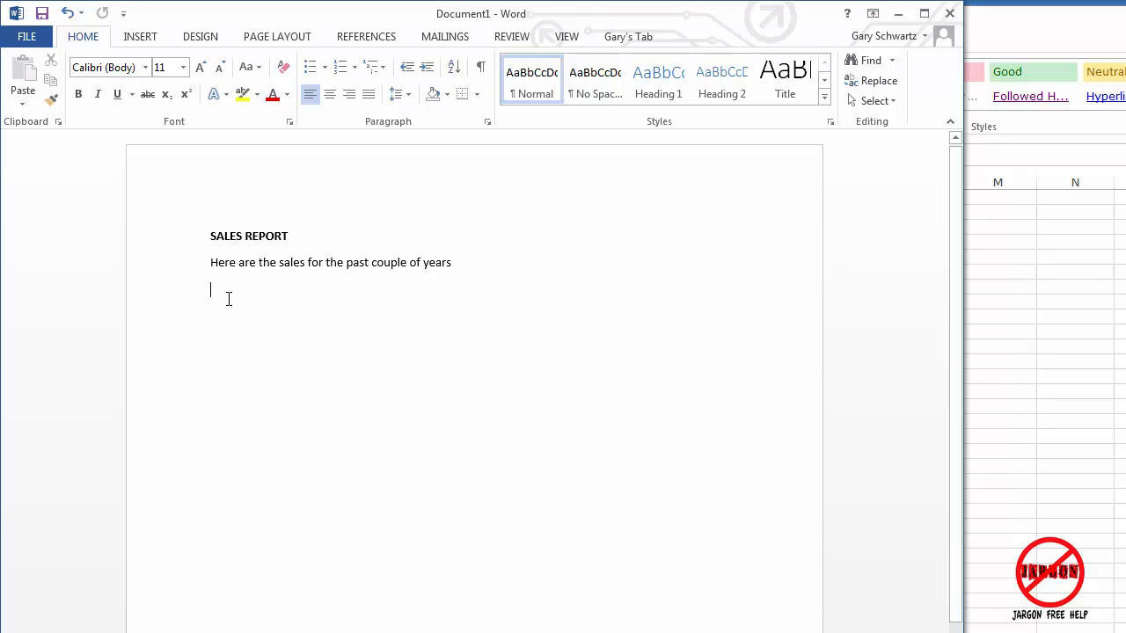
mouse_move(1006, 324)
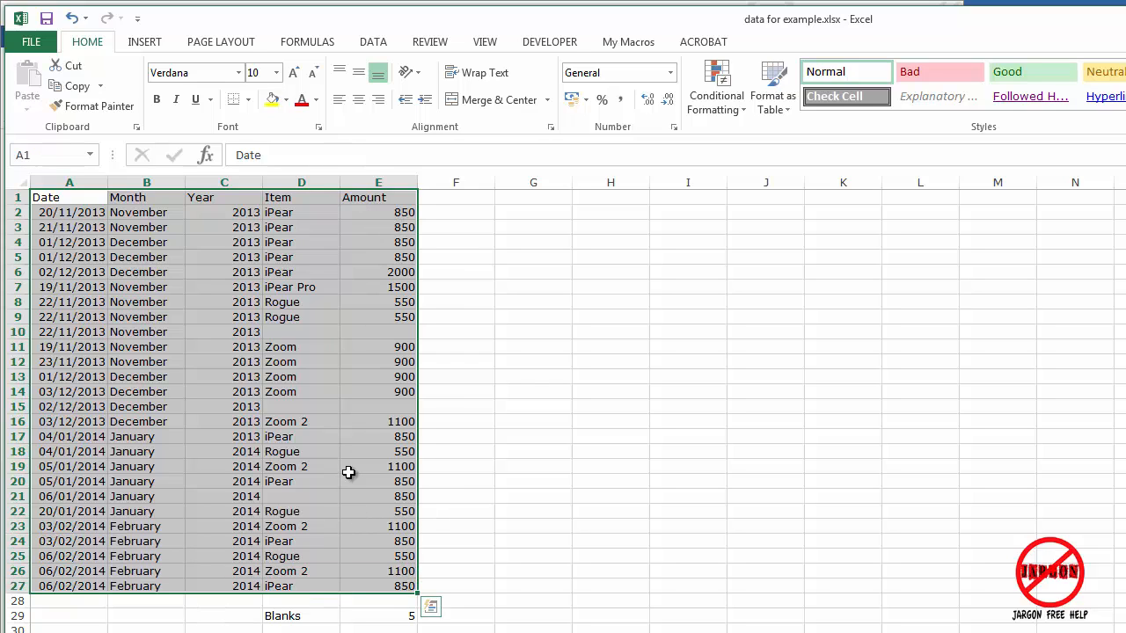
mouse_move(271, 257)
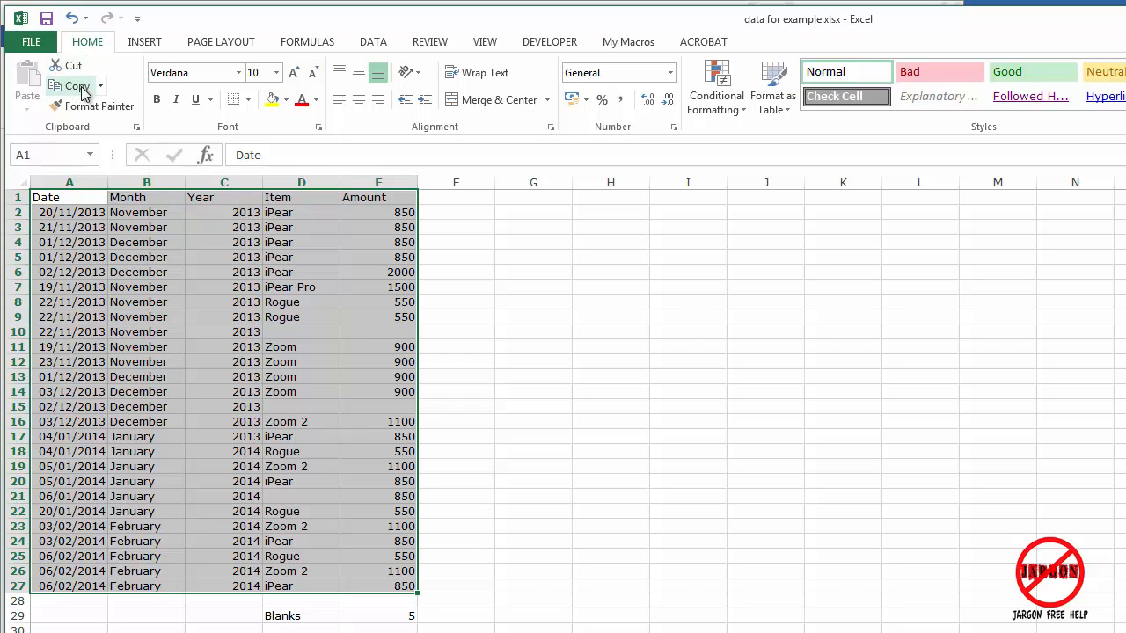
mouse_move(74, 84)
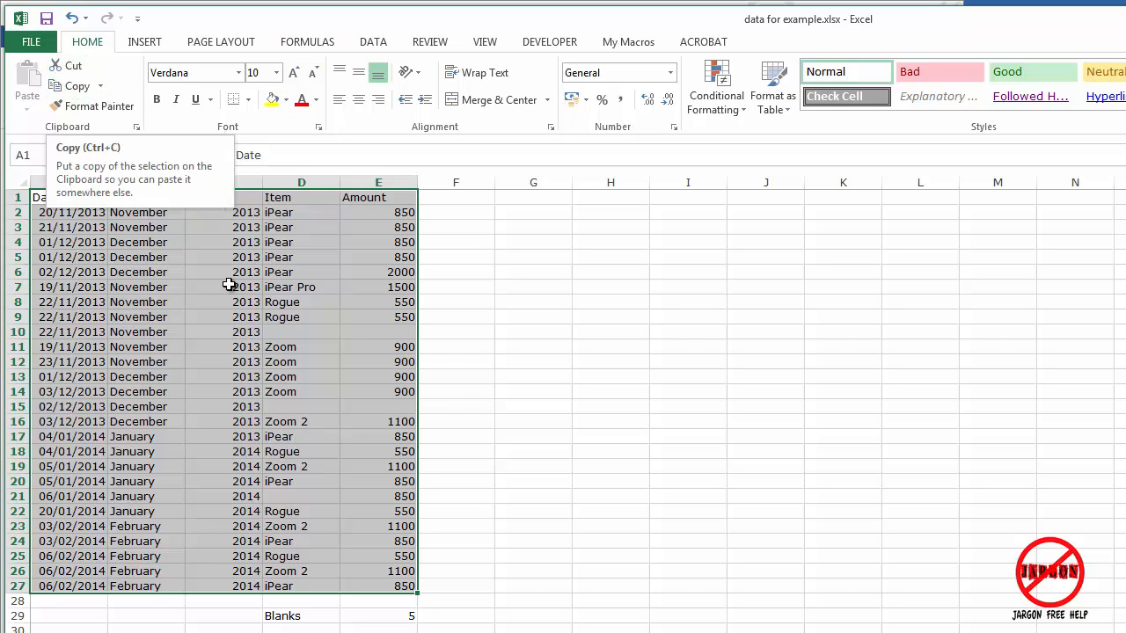
right_click(229, 285)
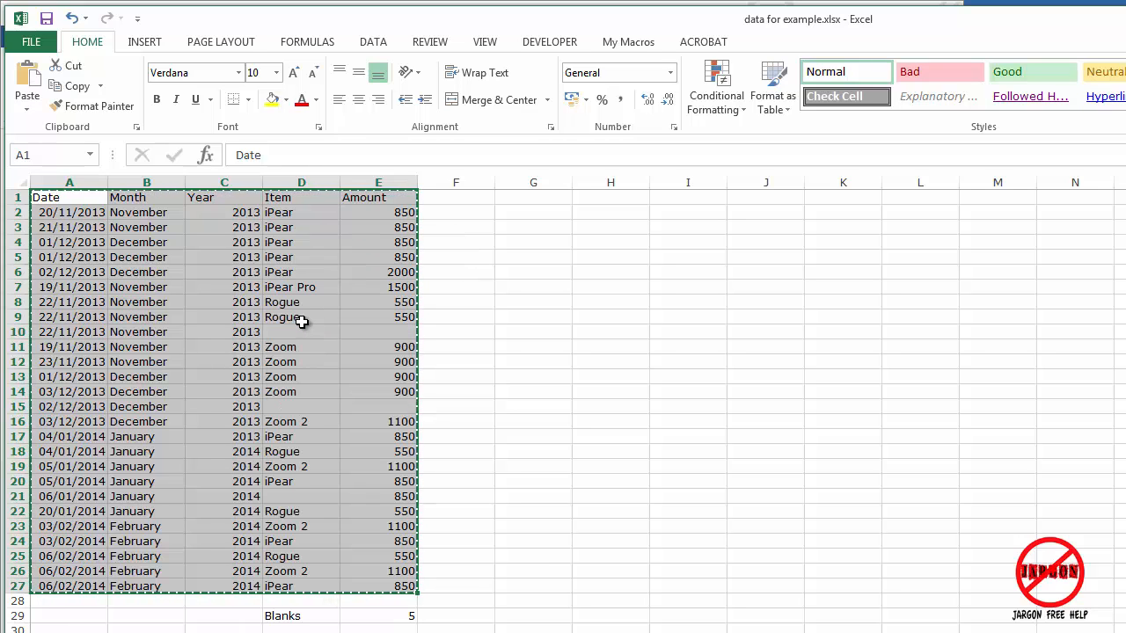
mouse_move(274, 271)
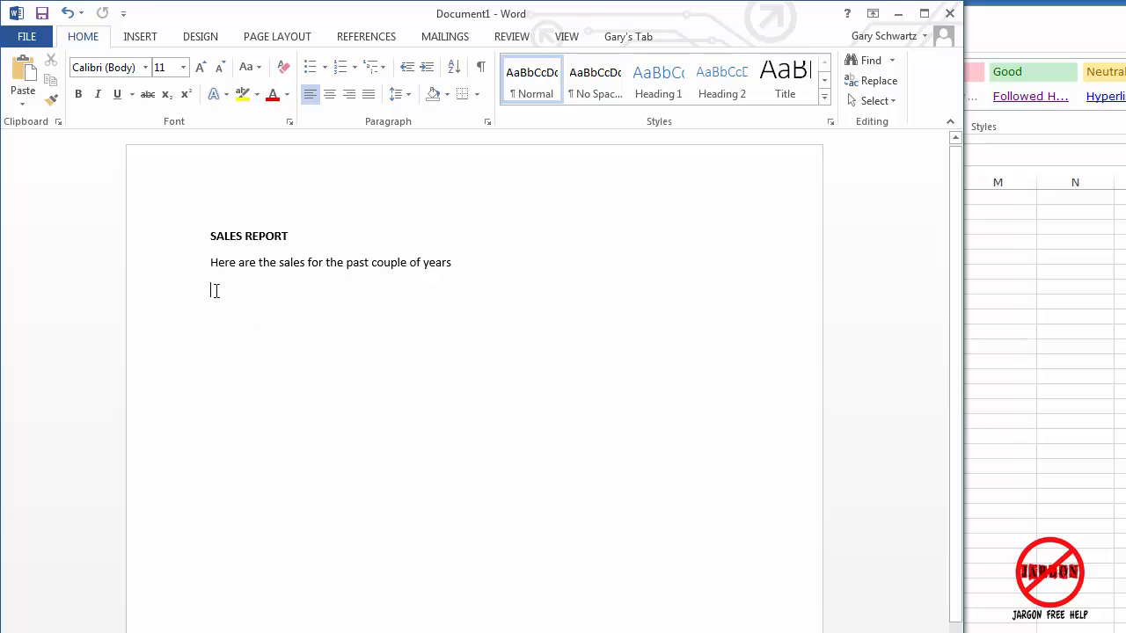
mouse_move(24, 74)
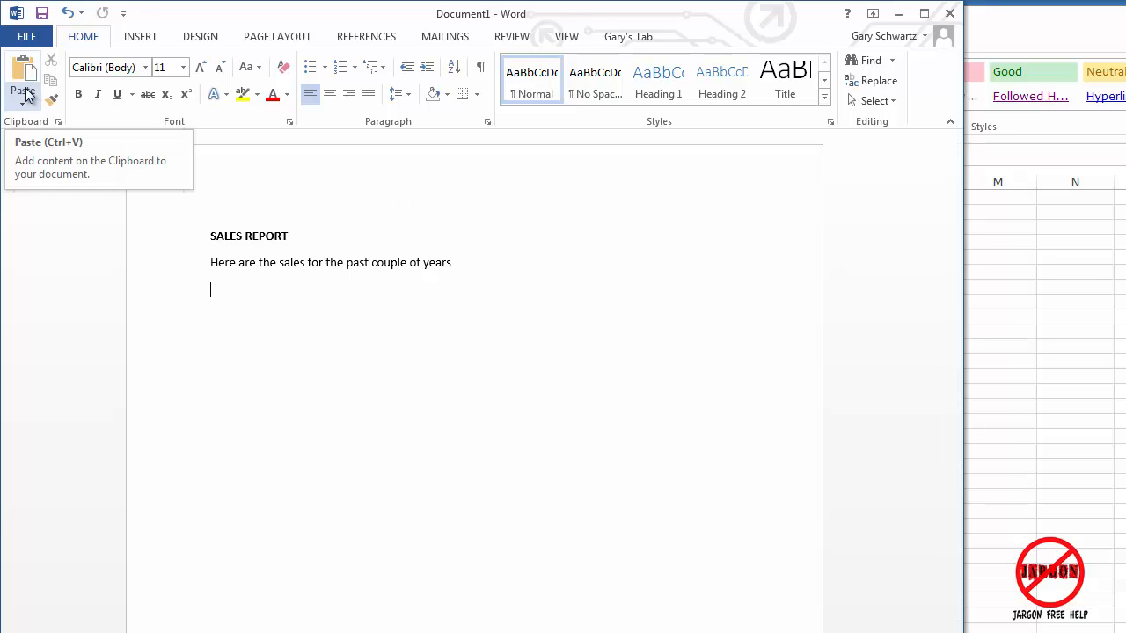
mouse_move(23, 92)
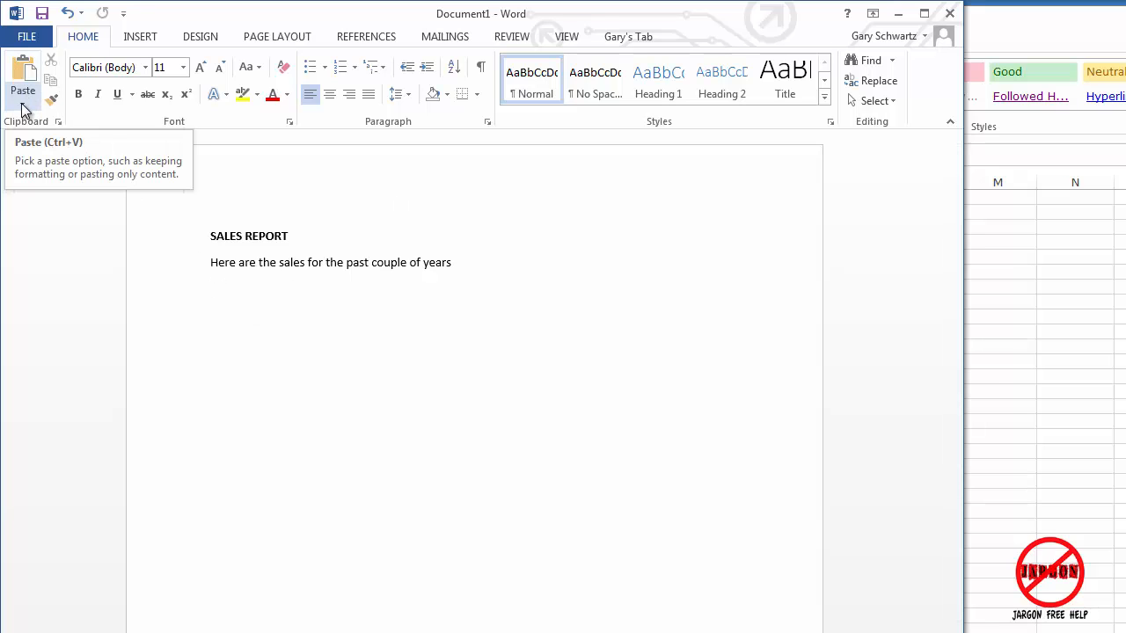
left_click(21, 98)
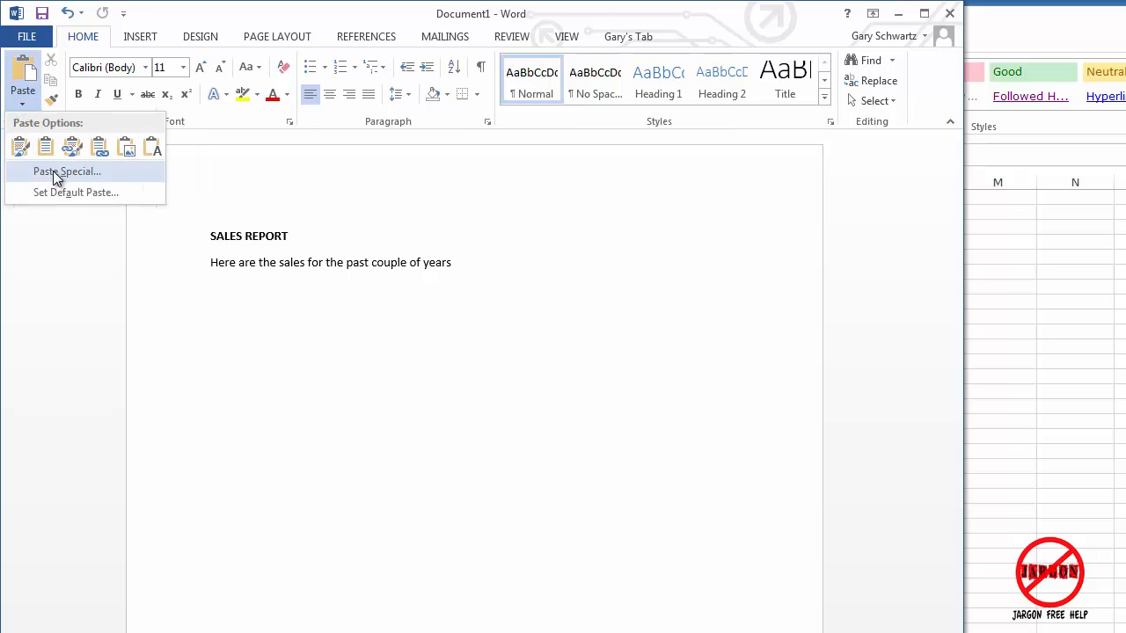
left_click(21, 148)
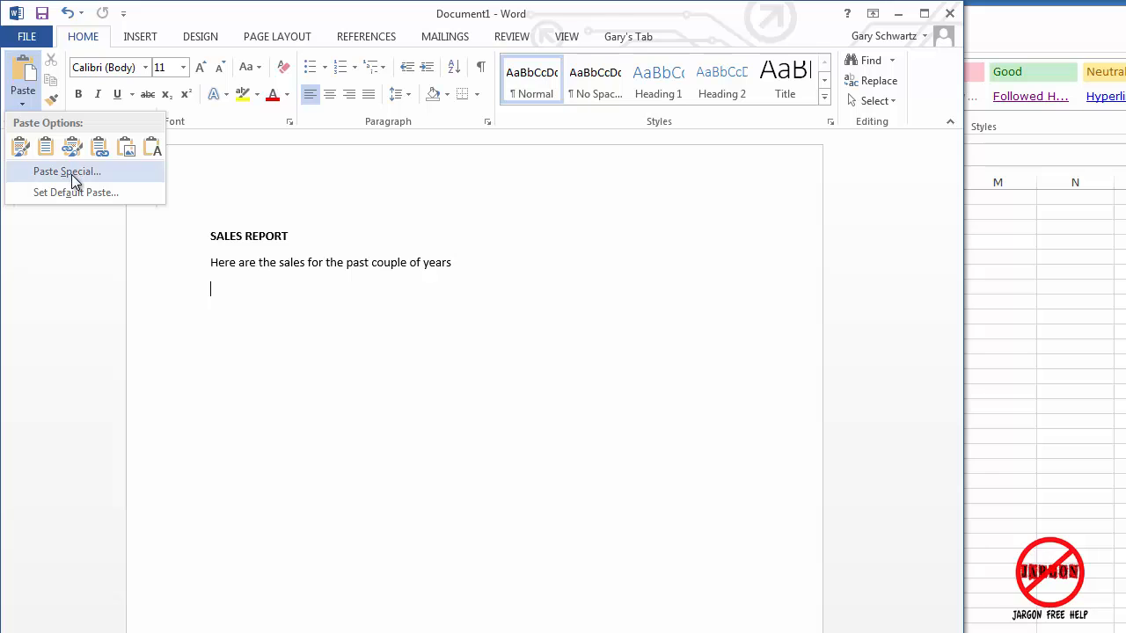
left_click(67, 171)
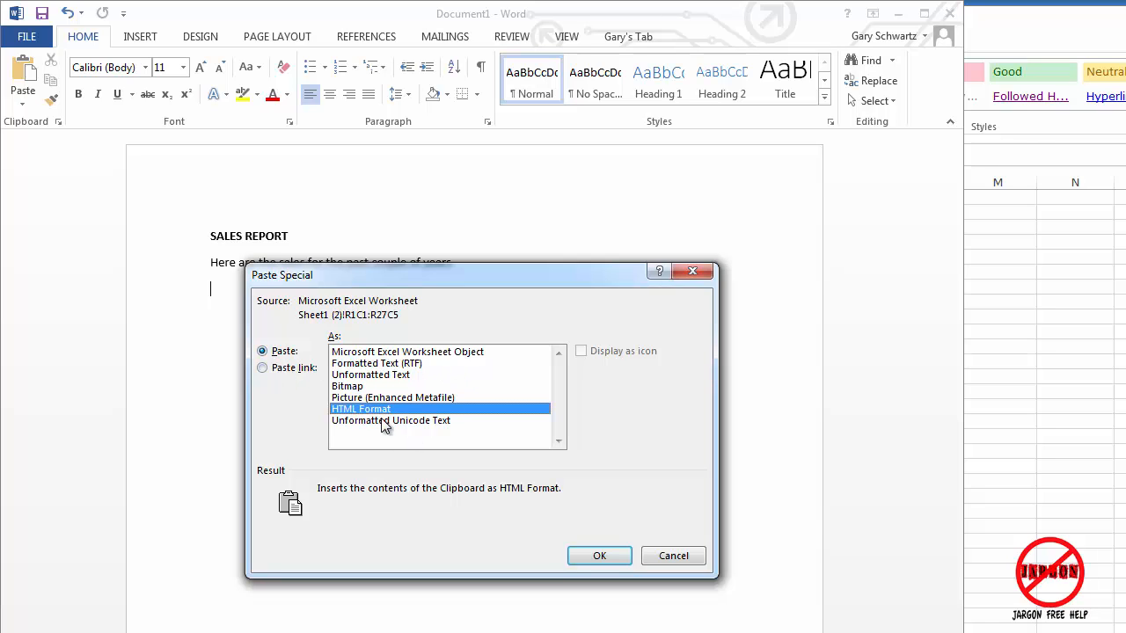
left_click(262, 368)
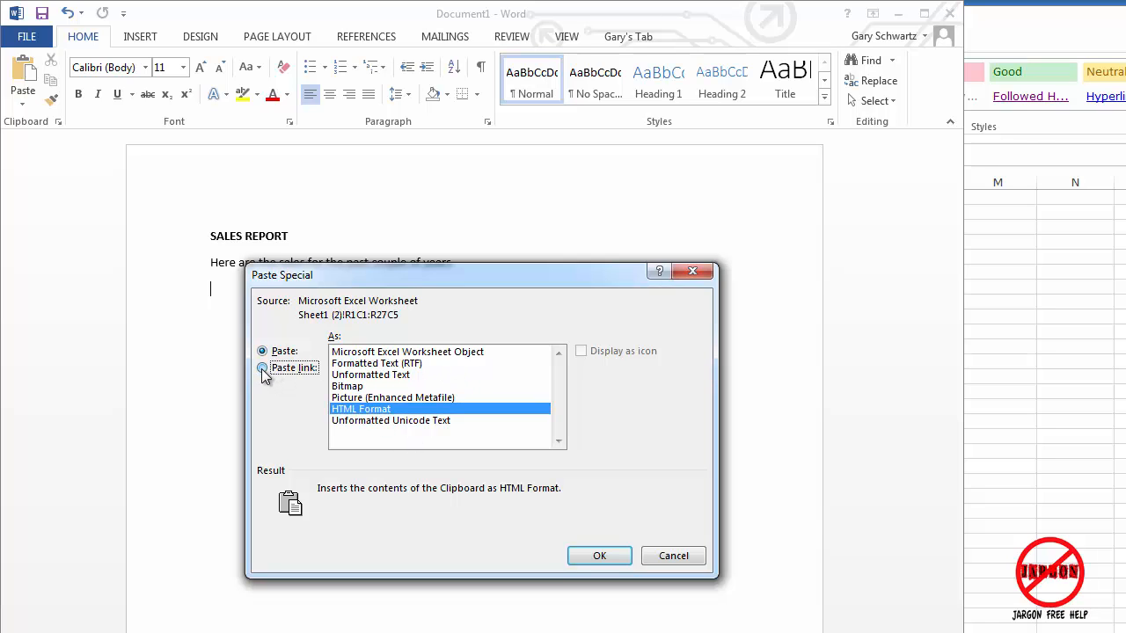
left_click(262, 368)
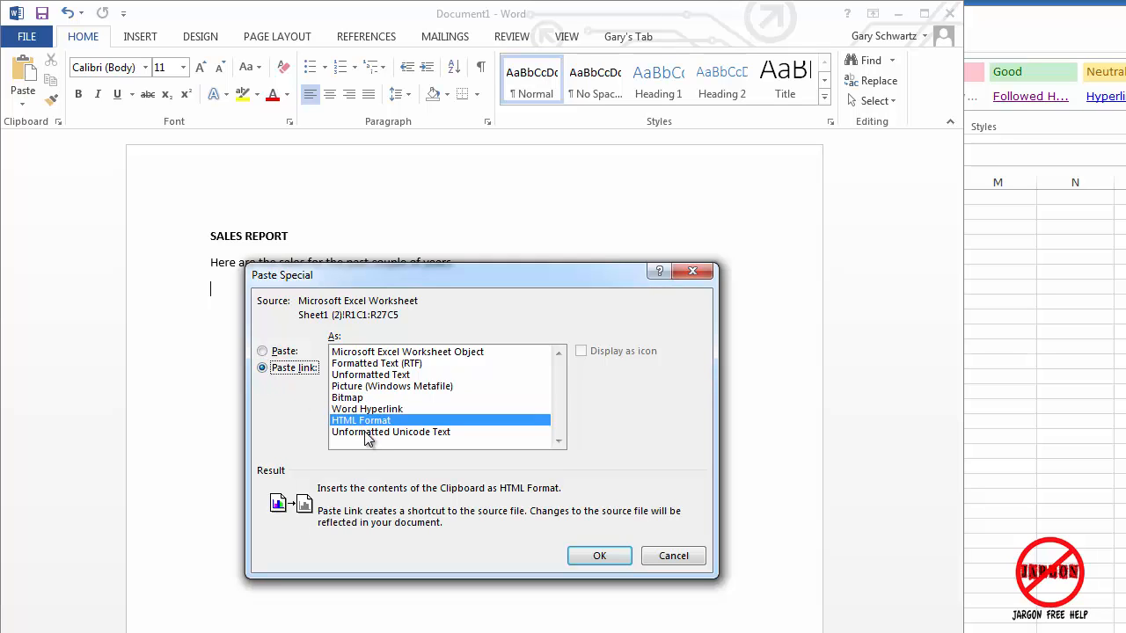
left_click(377, 362)
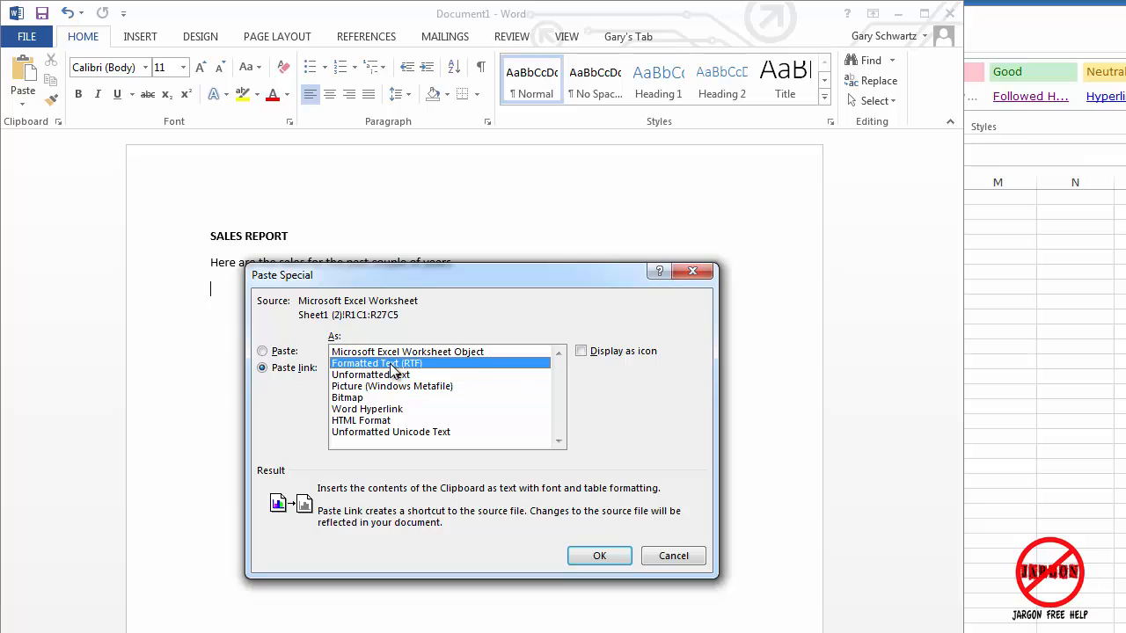
left_click(390, 387)
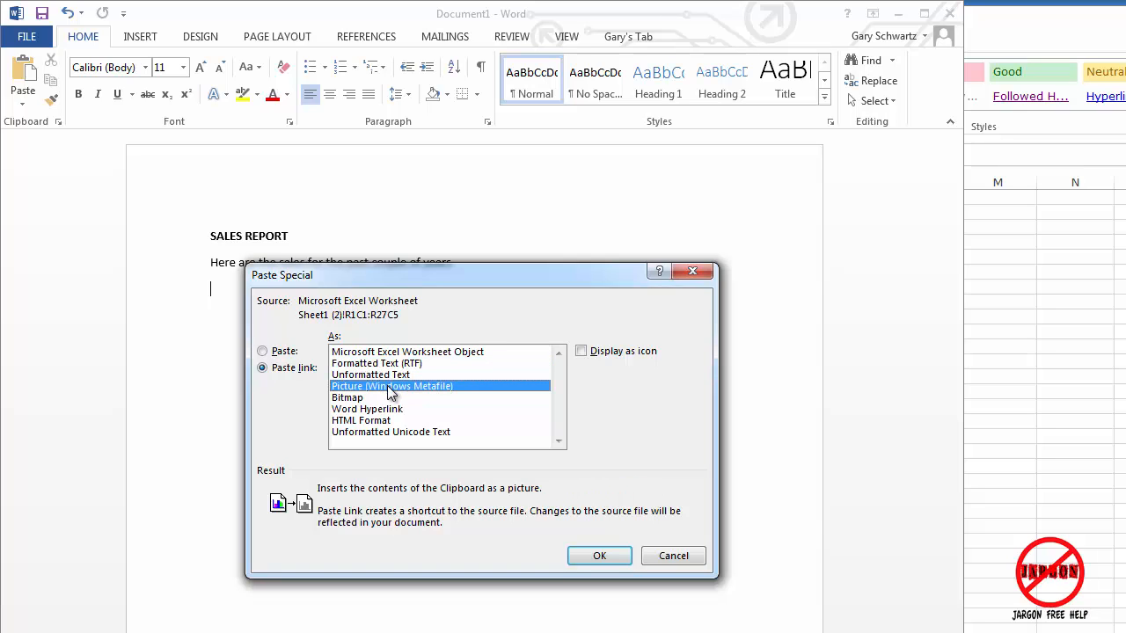
left_click(360, 419)
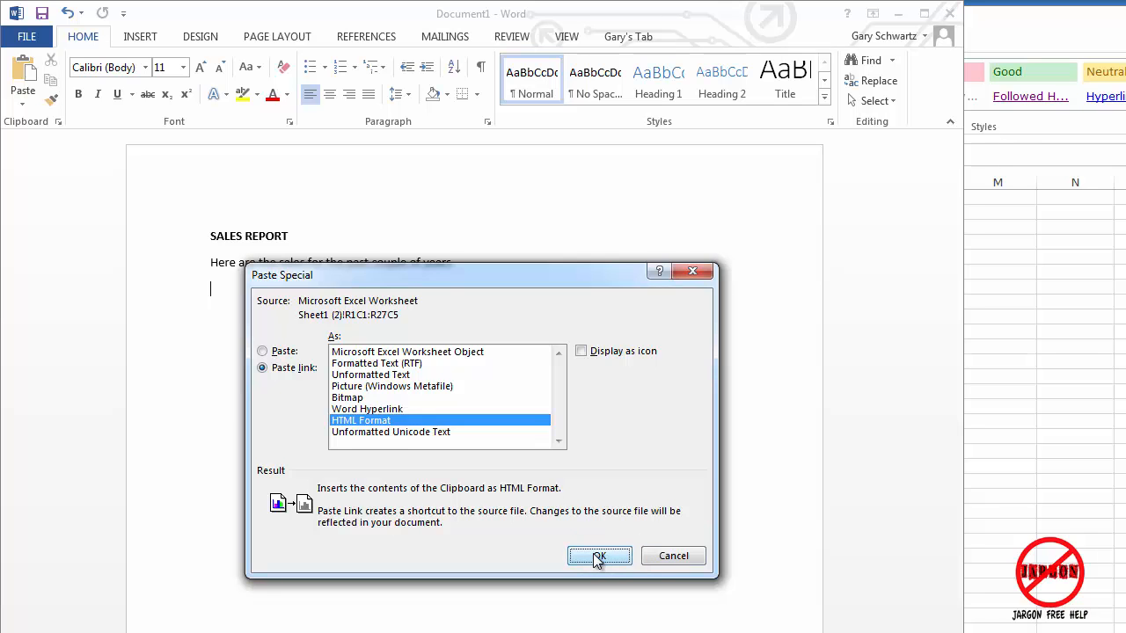
left_click(598, 556)
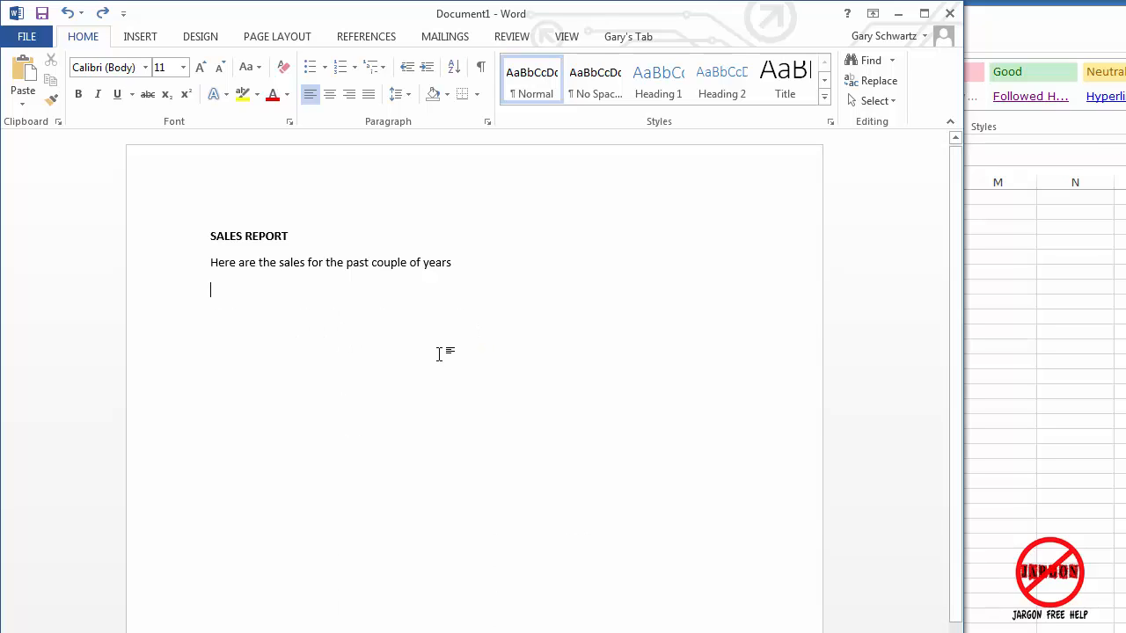
mouse_move(257, 320)
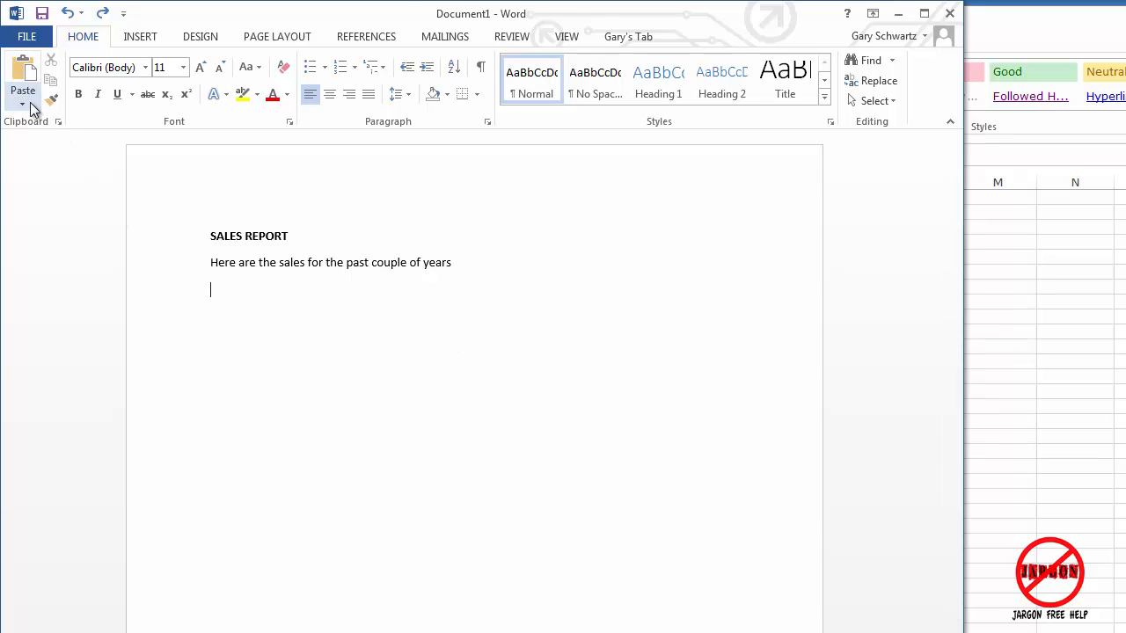
mouse_move(23, 92)
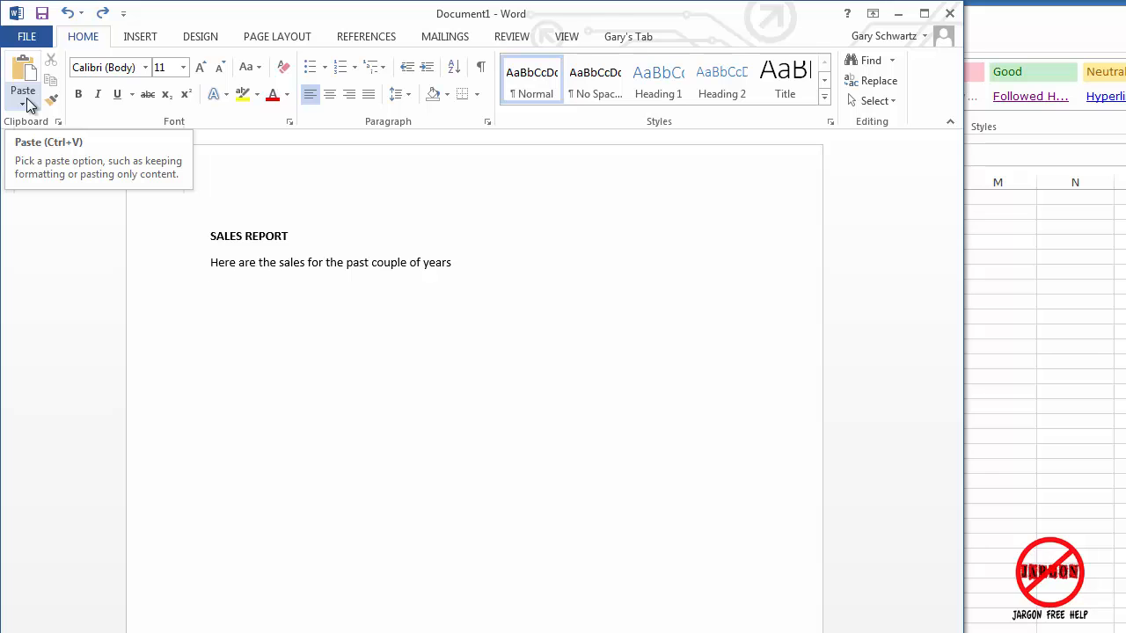
- Paste the sales table below the intro line as Link & Use Destination Styles
left_click(23, 104)
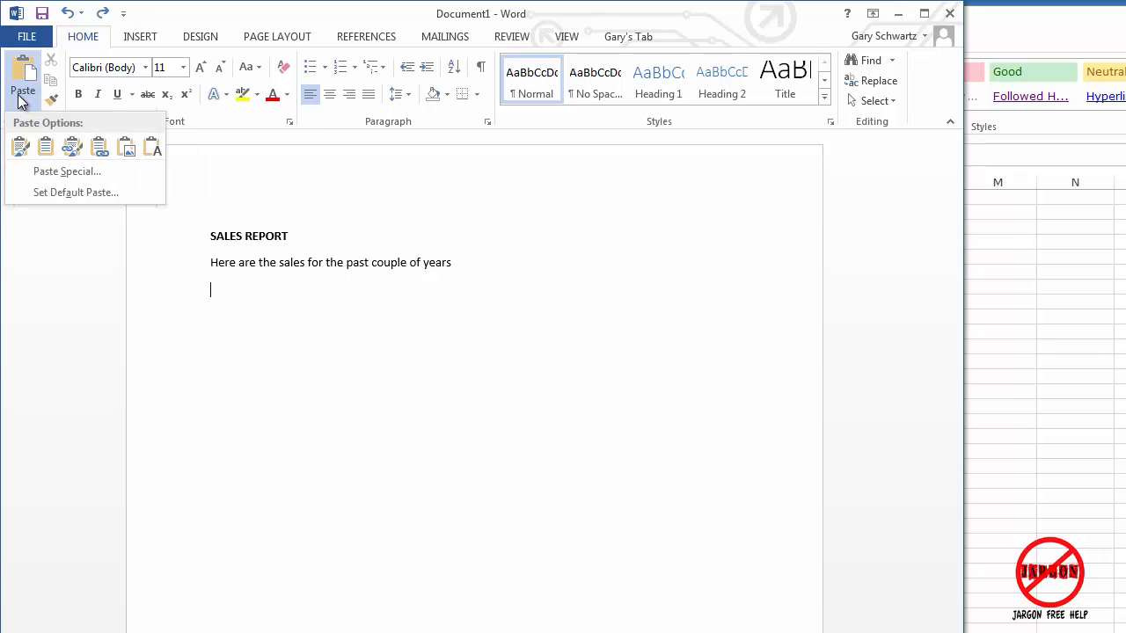
left_click(45, 146)
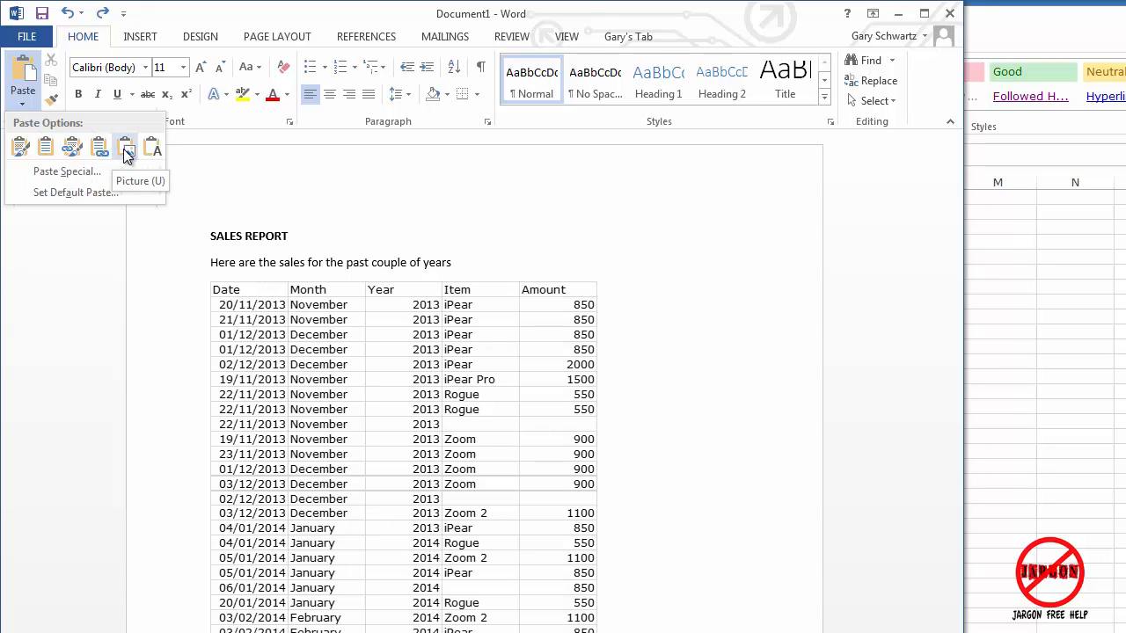
left_click(125, 148)
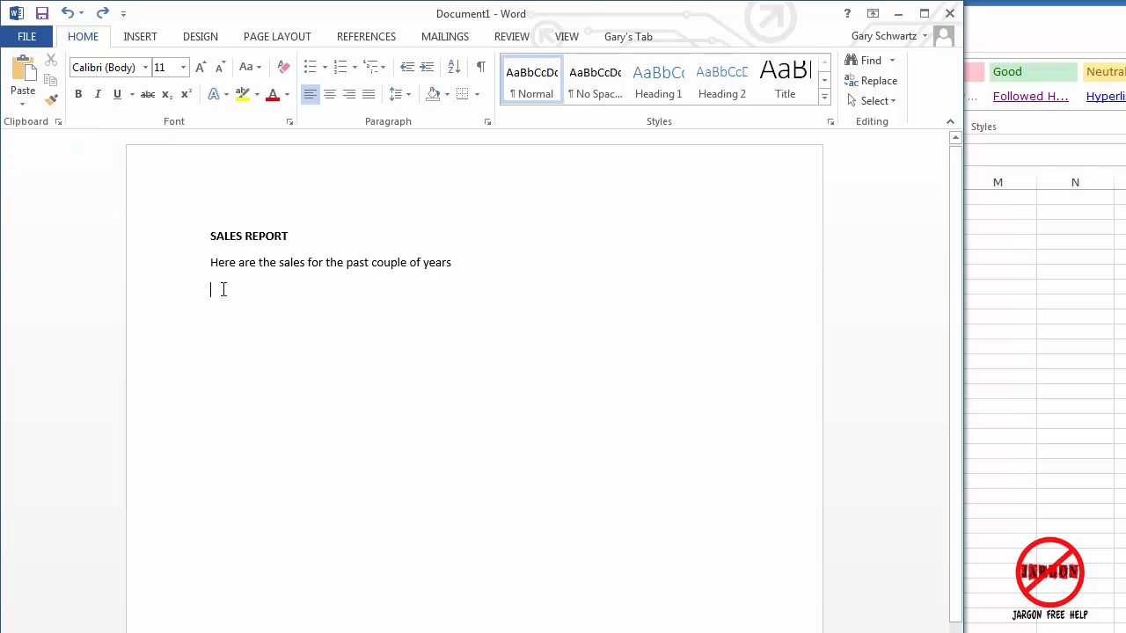
right_click(220, 291)
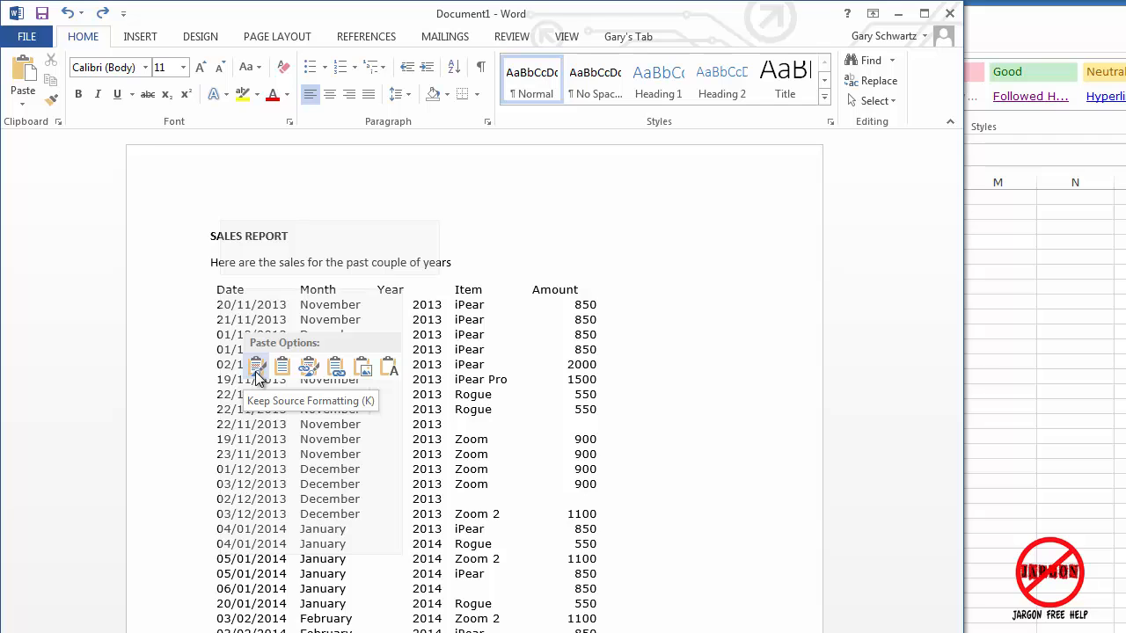
mouse_move(282, 367)
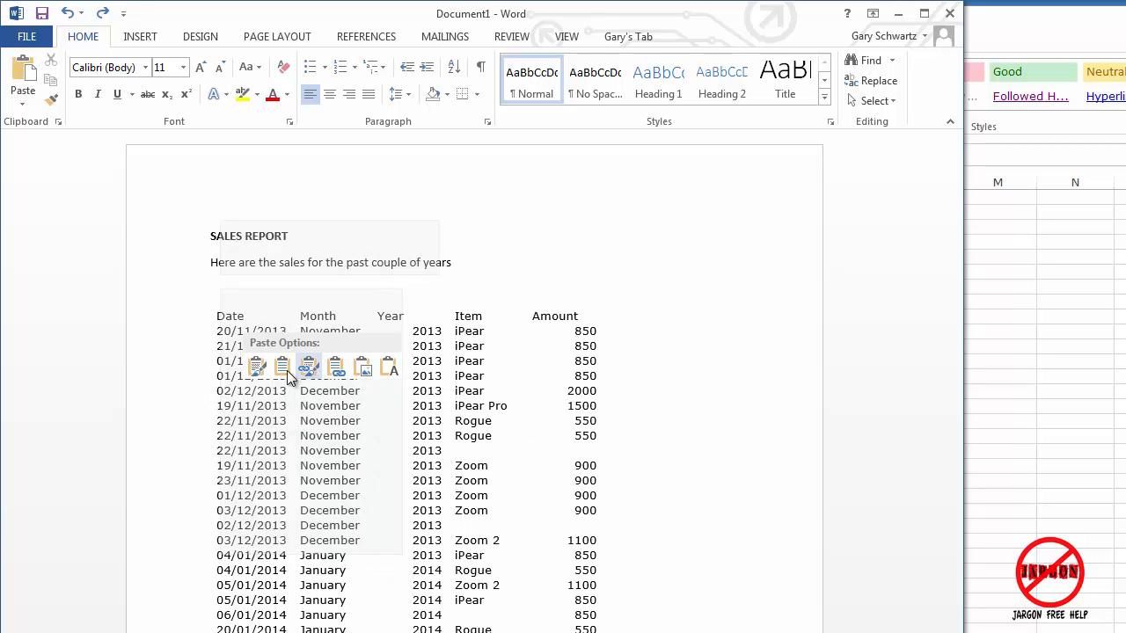
mouse_move(308, 367)
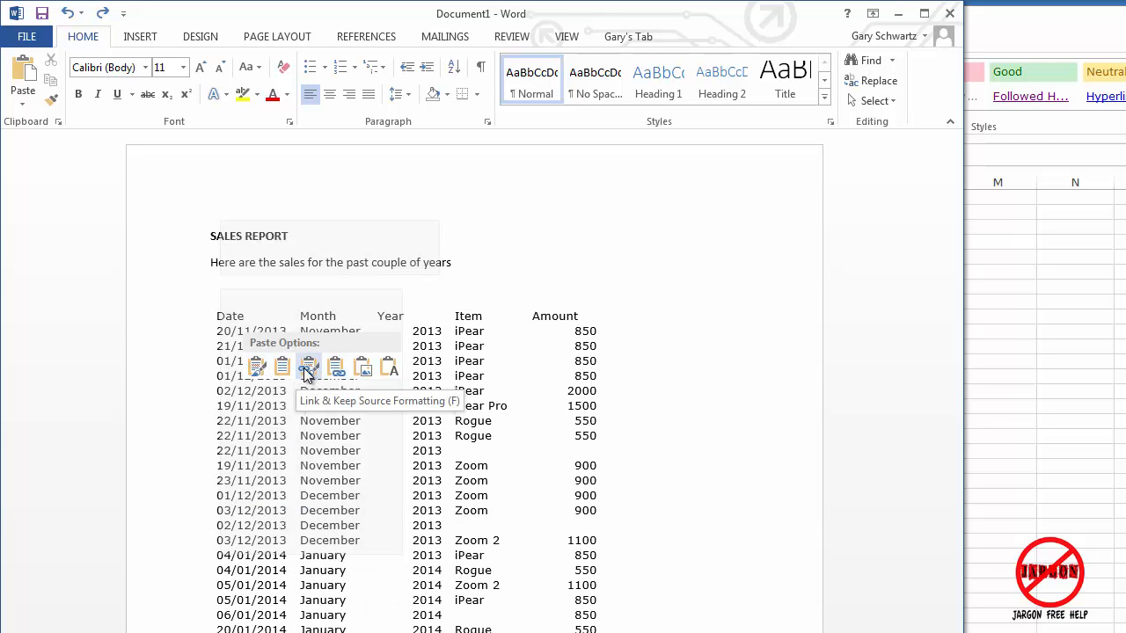
mouse_move(313, 378)
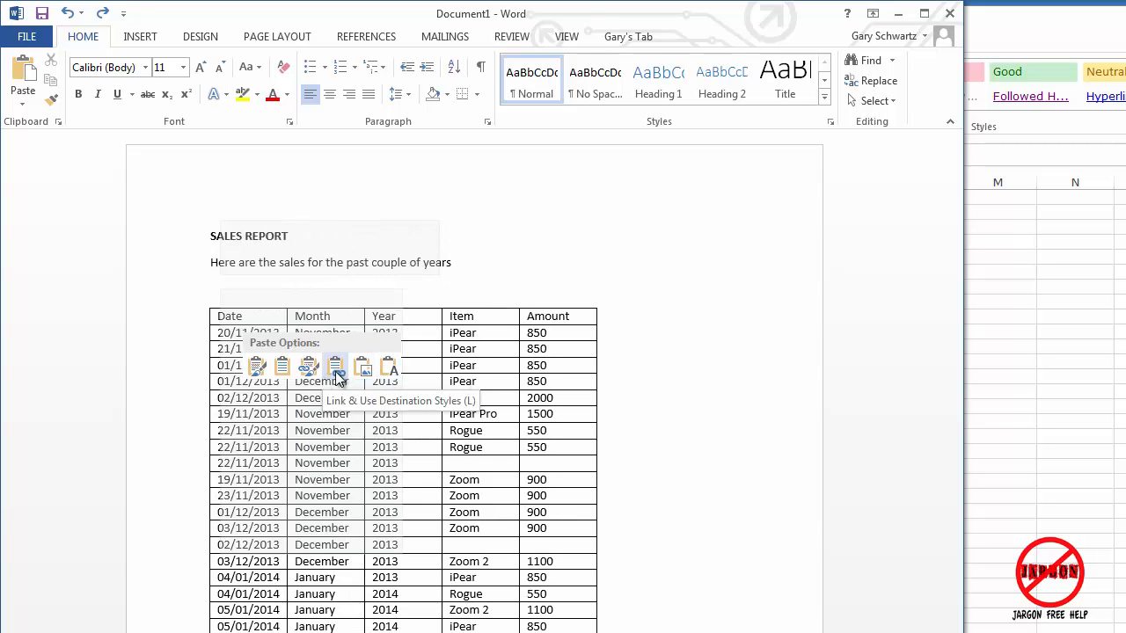
mouse_move(337, 373)
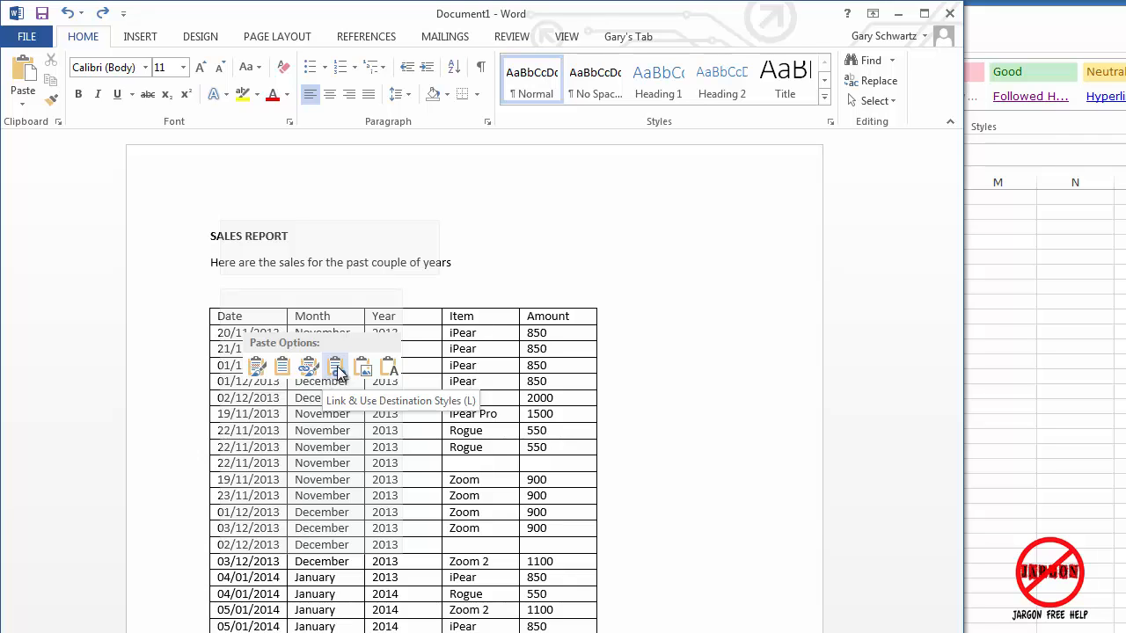
left_click(334, 364)
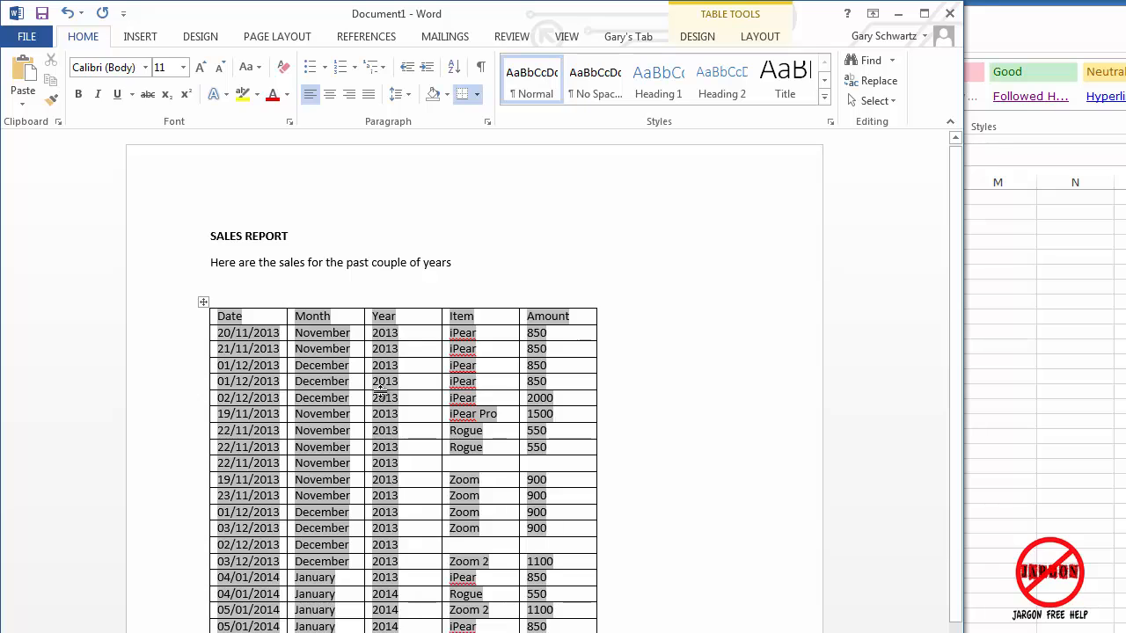
mouse_move(267, 292)
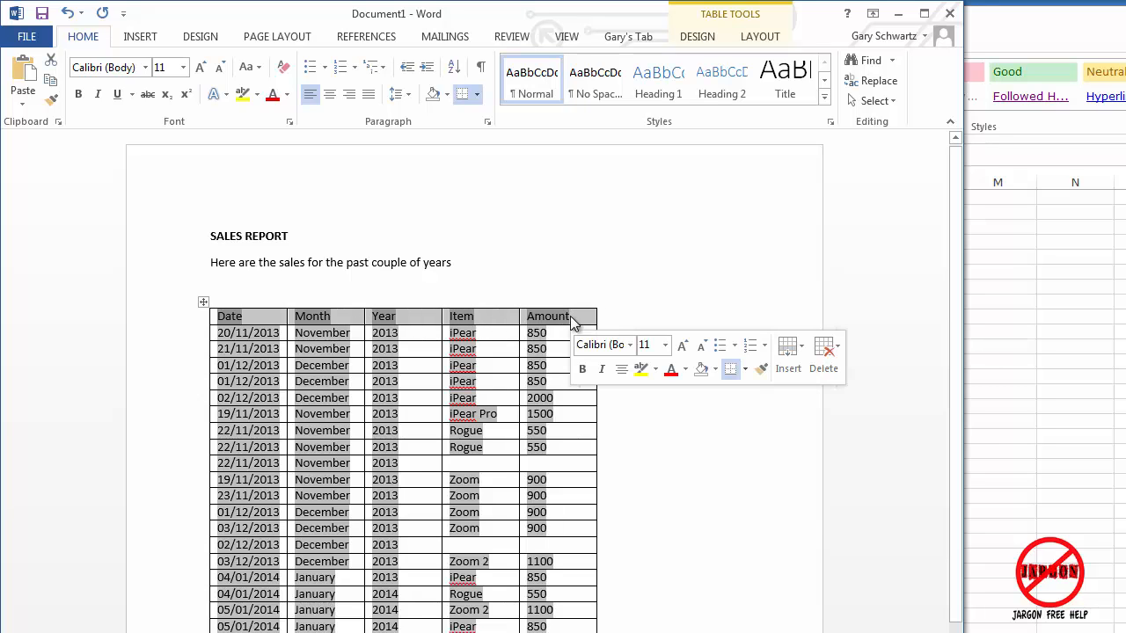
mouse_move(580, 369)
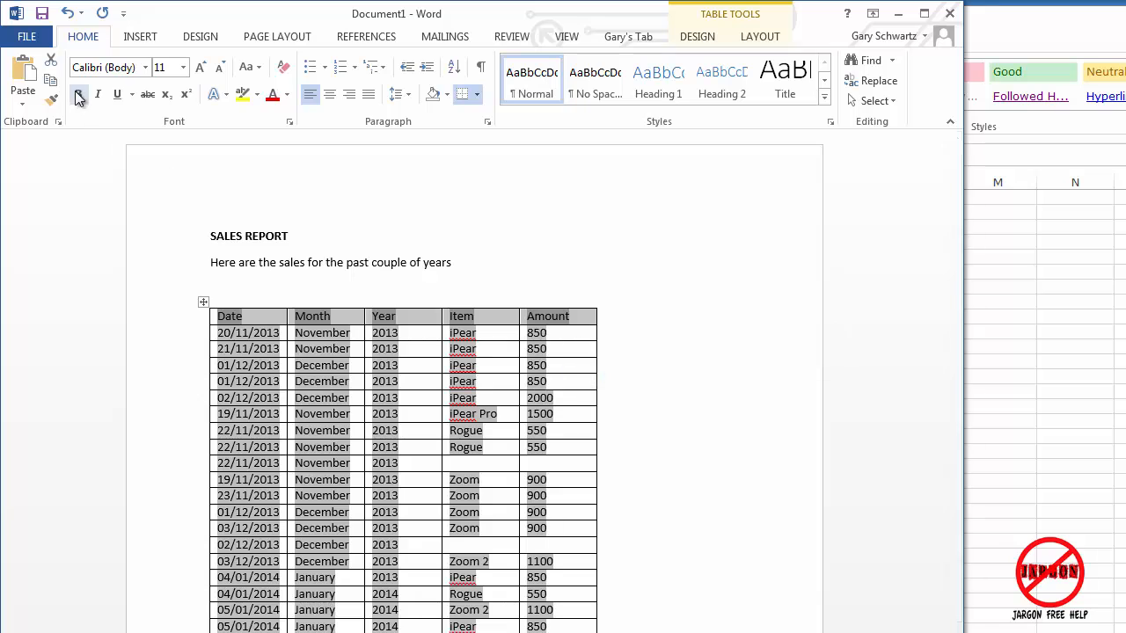
mouse_move(77, 95)
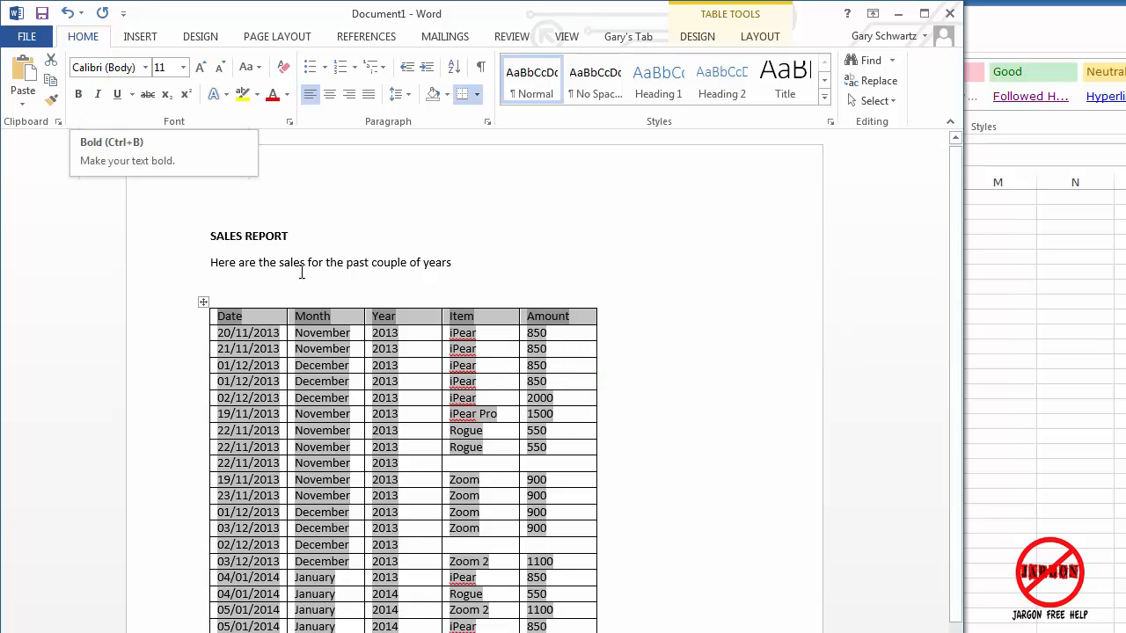
mouse_move(322, 296)
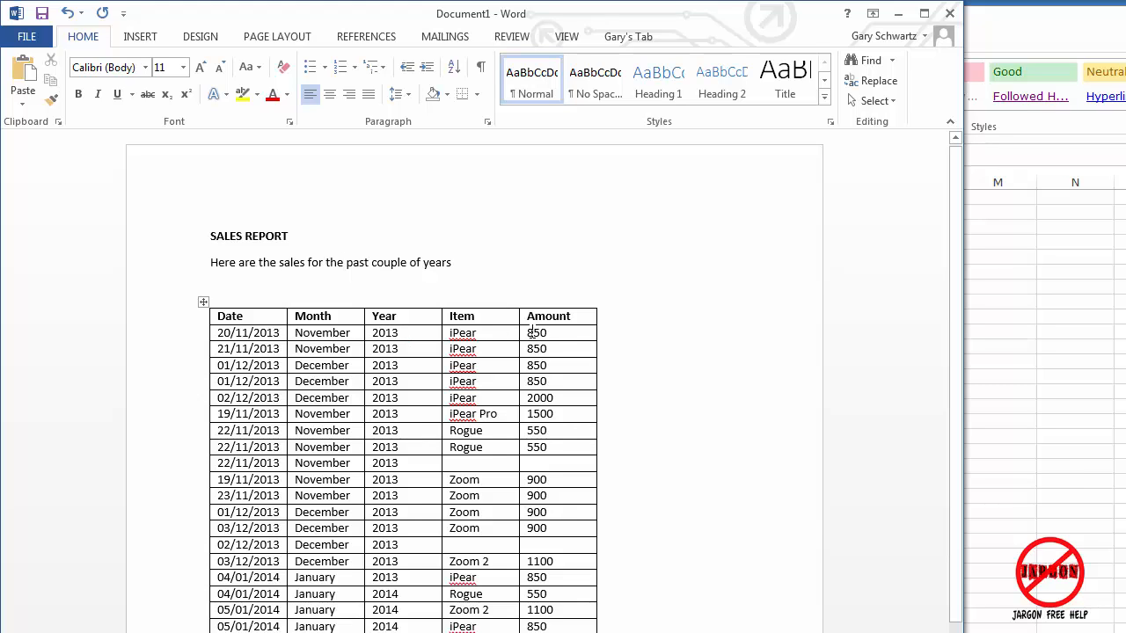
- In the source sheet set the first sale's year C2 to 2014 and move to amount E2 for 900
left_click(343, 262)
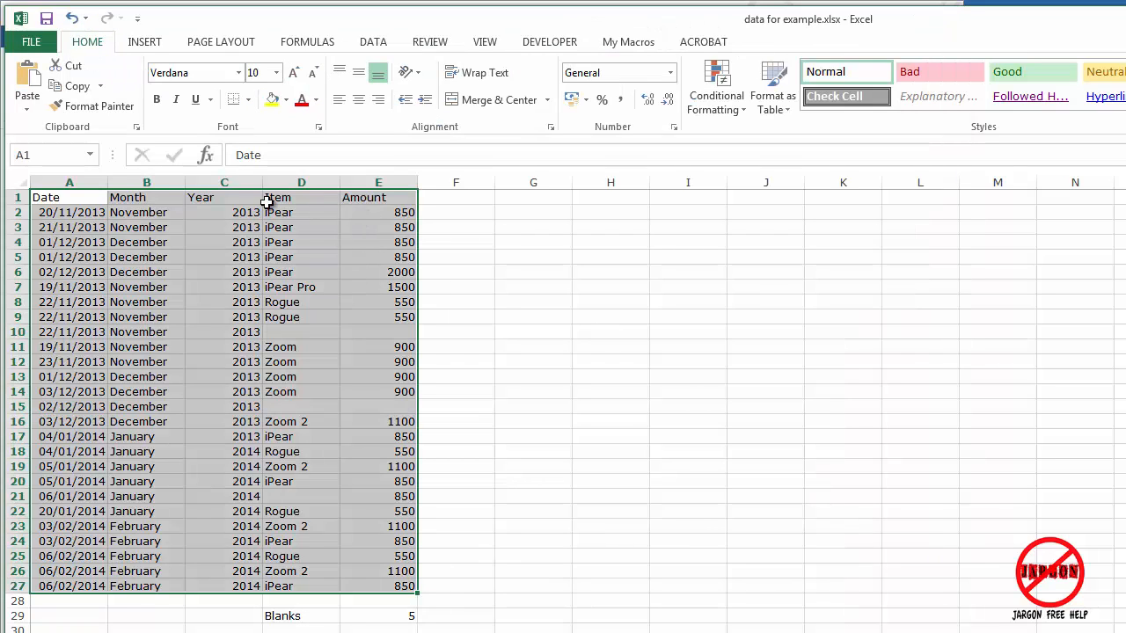
left_click(225, 211)
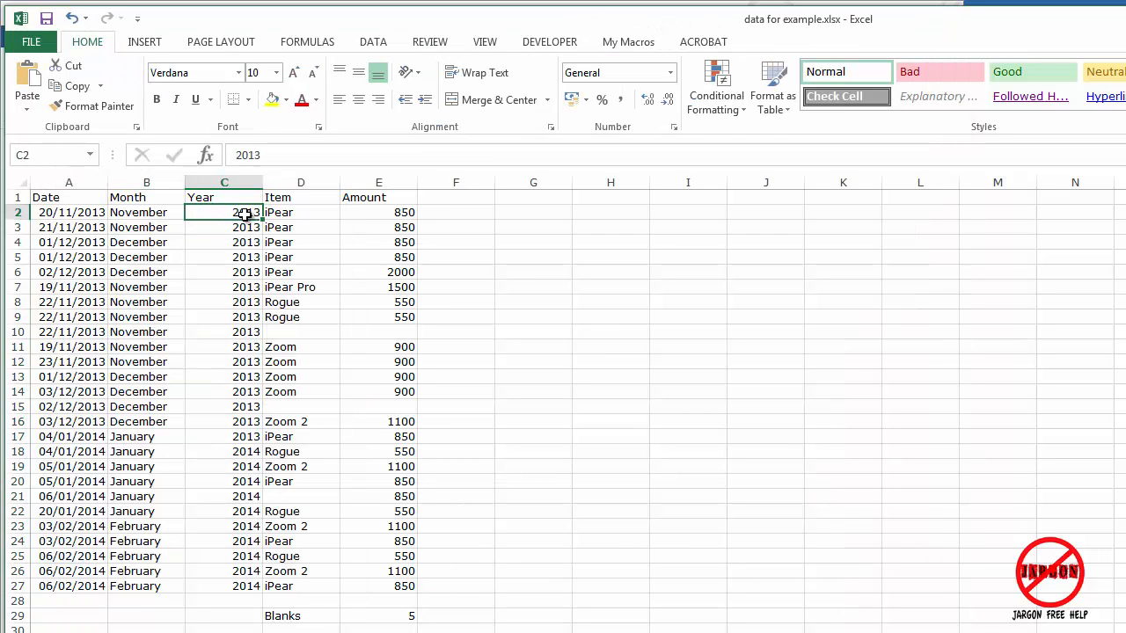
type("2014")
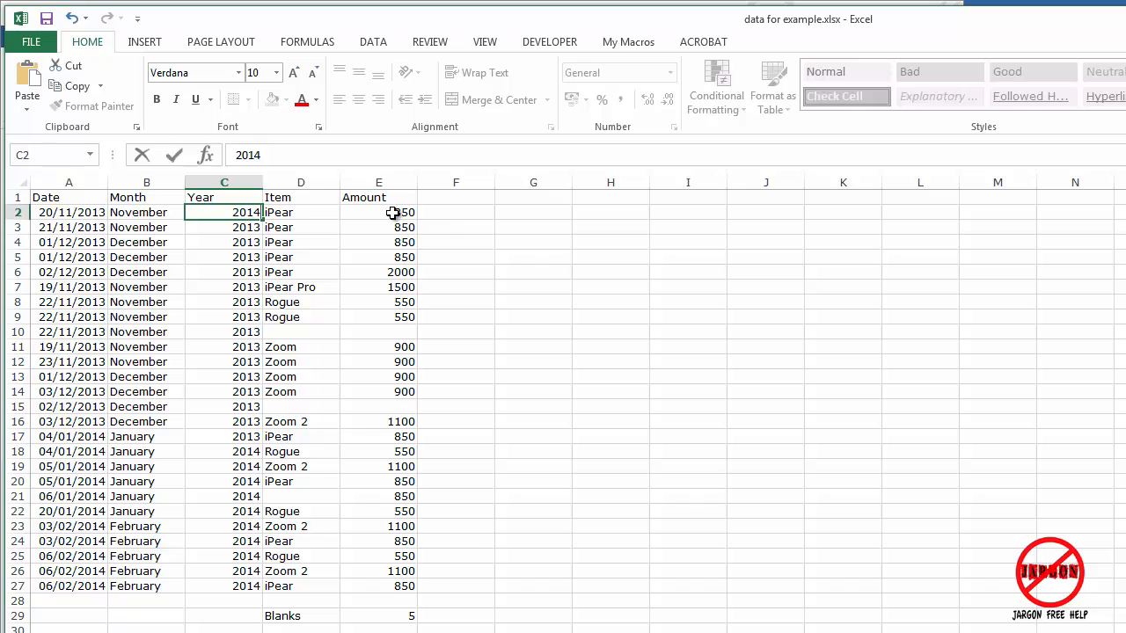
left_click(378, 212)
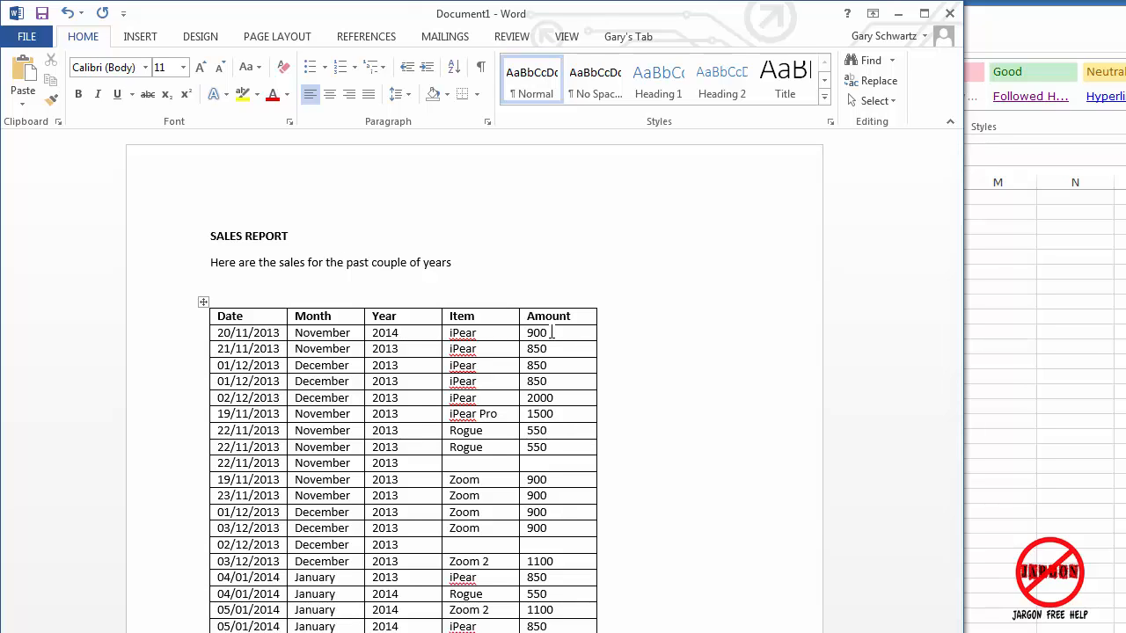
- Return to the report so the linked table refreshes to show 2014 and 900
left_click(343, 263)
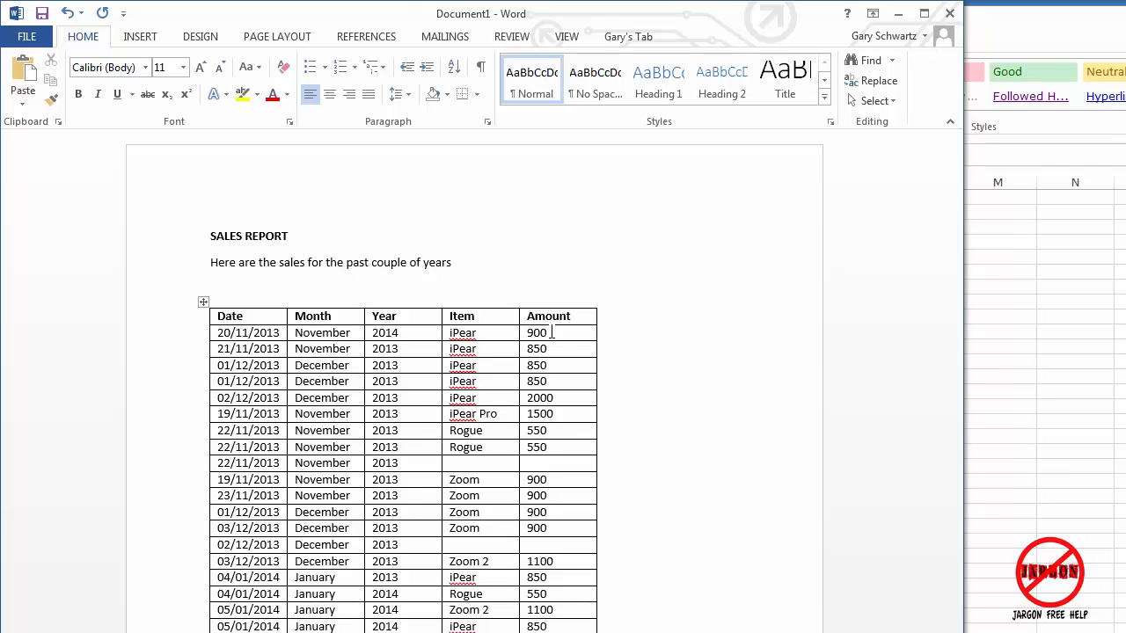
left_click(343, 262)
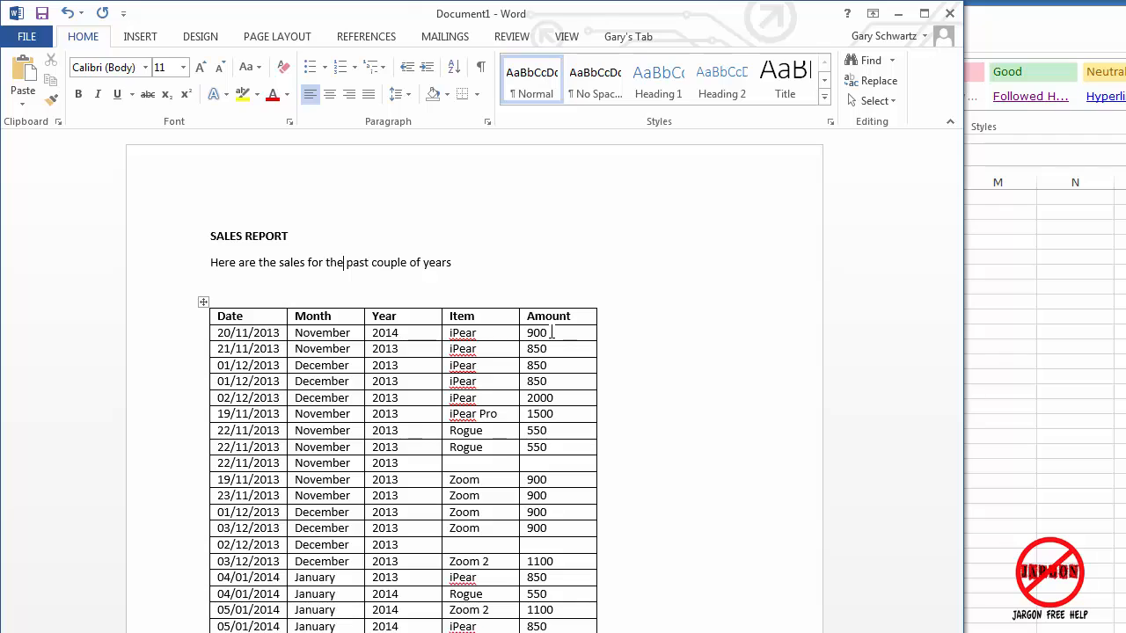